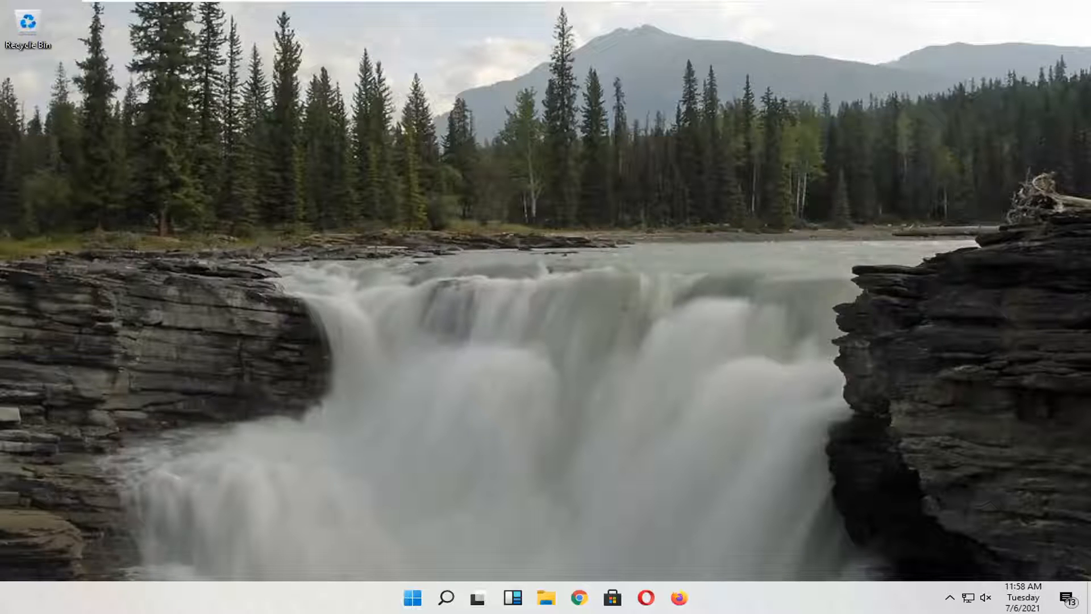
pyautogui.moveTo(636, 557)
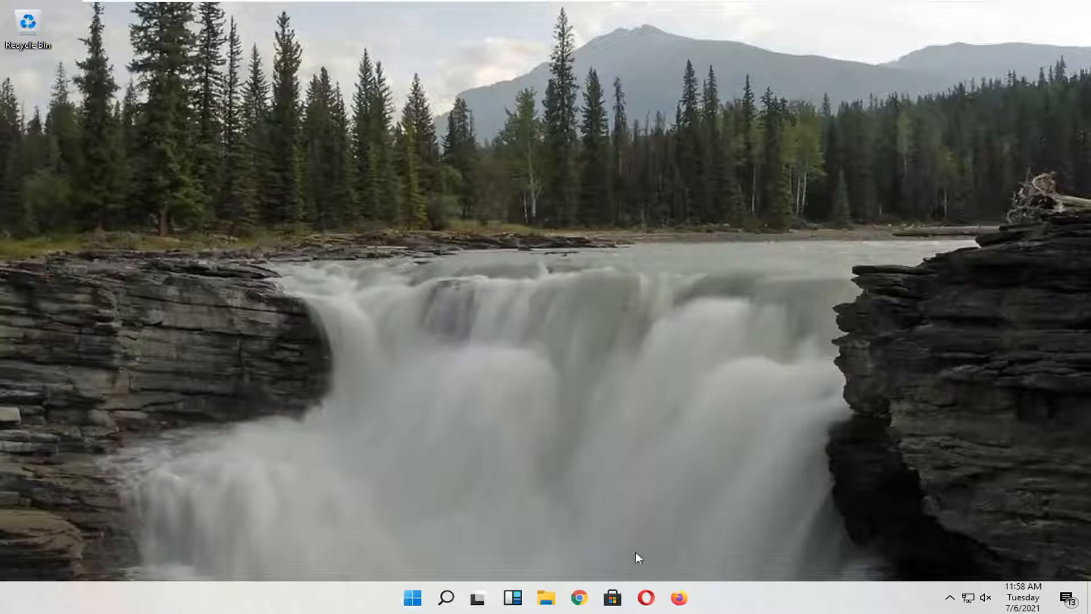
pyautogui.moveTo(604, 556)
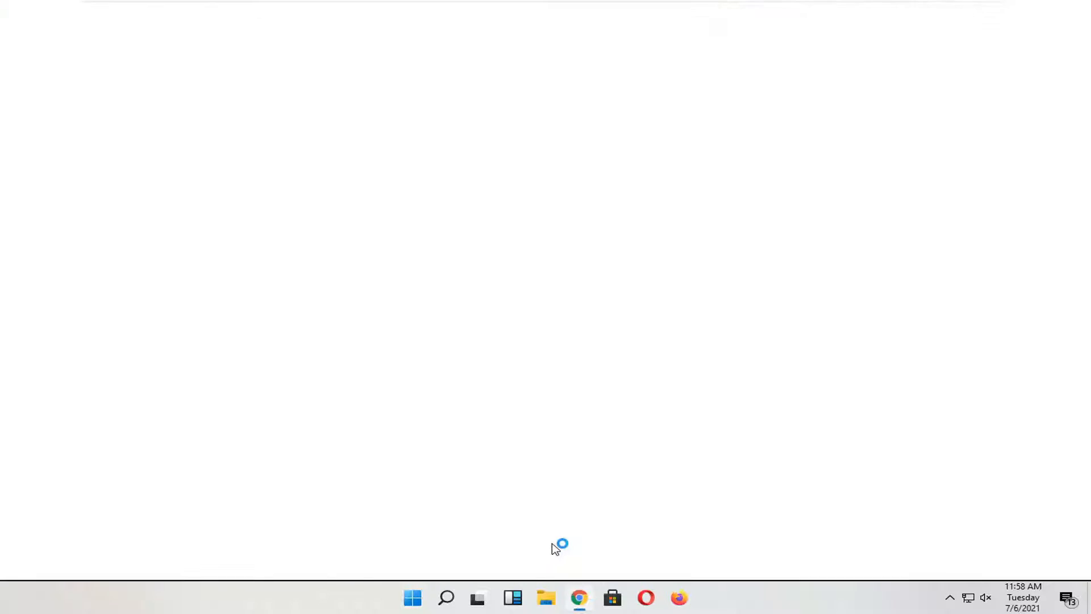
# Step: Load minecraft.net from the Minecraft shortcut tile on the new tab page
pyautogui.click(578, 597)
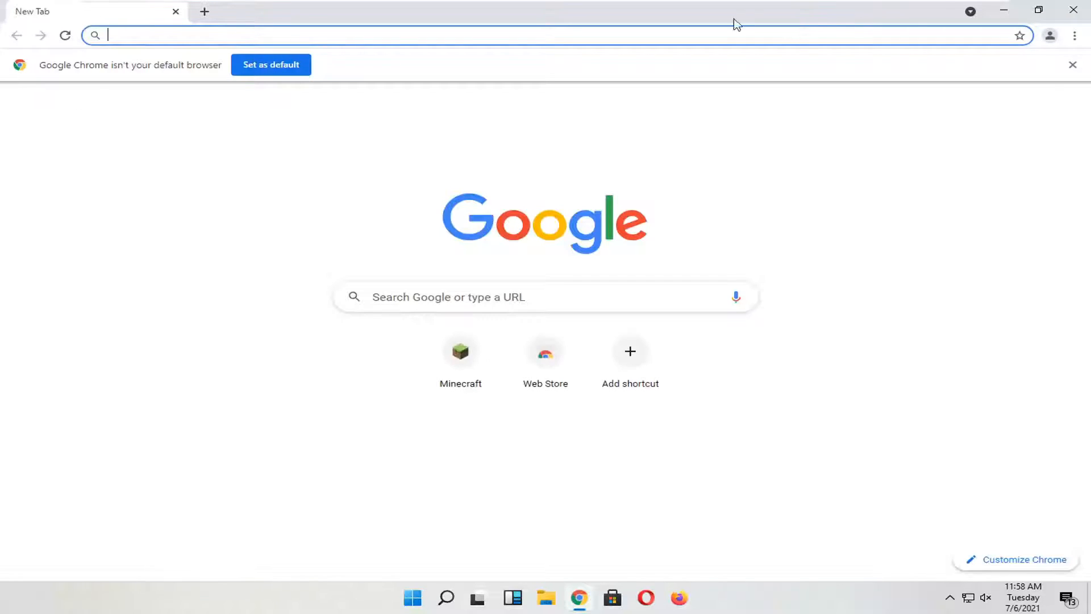
pyautogui.click(1073, 65)
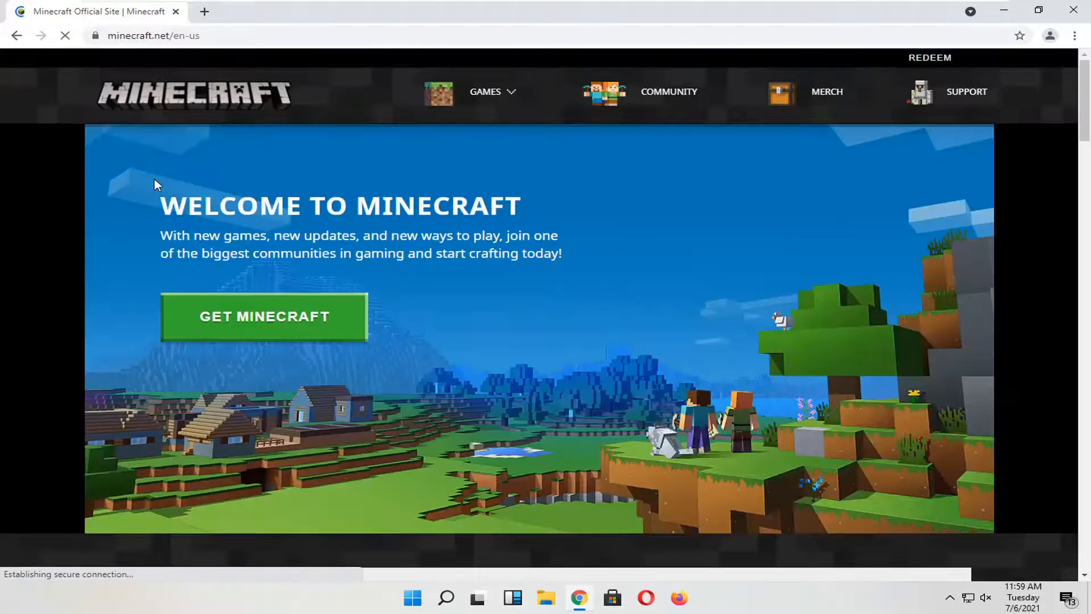
# Step: Choose the MINECRAFT card from the GAMES dropdown to reach 'What is Minecraft?'
pyautogui.click(490, 91)
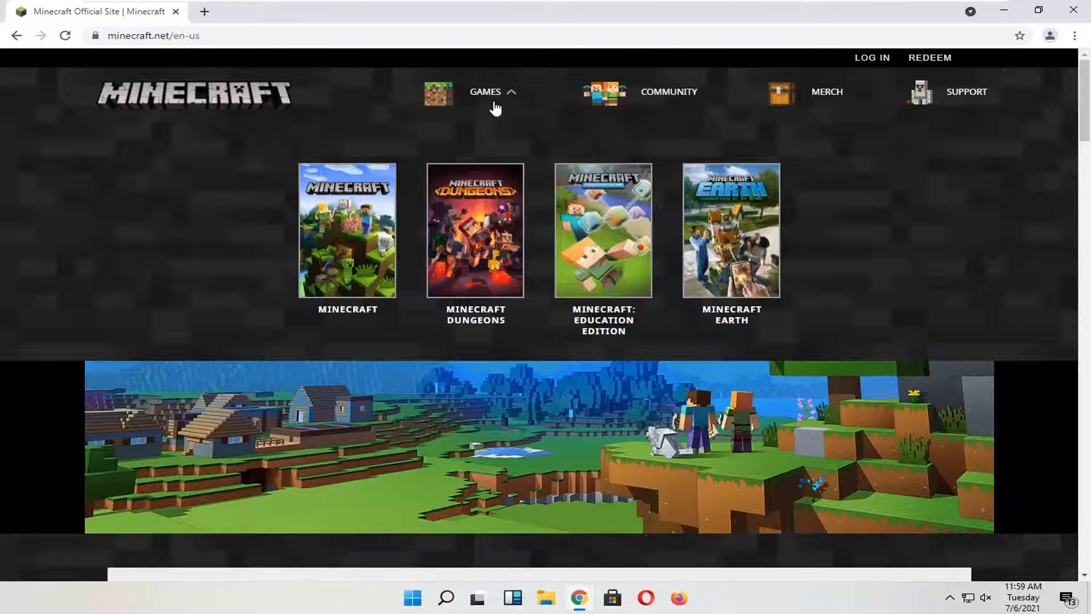
pyautogui.scroll(-3)
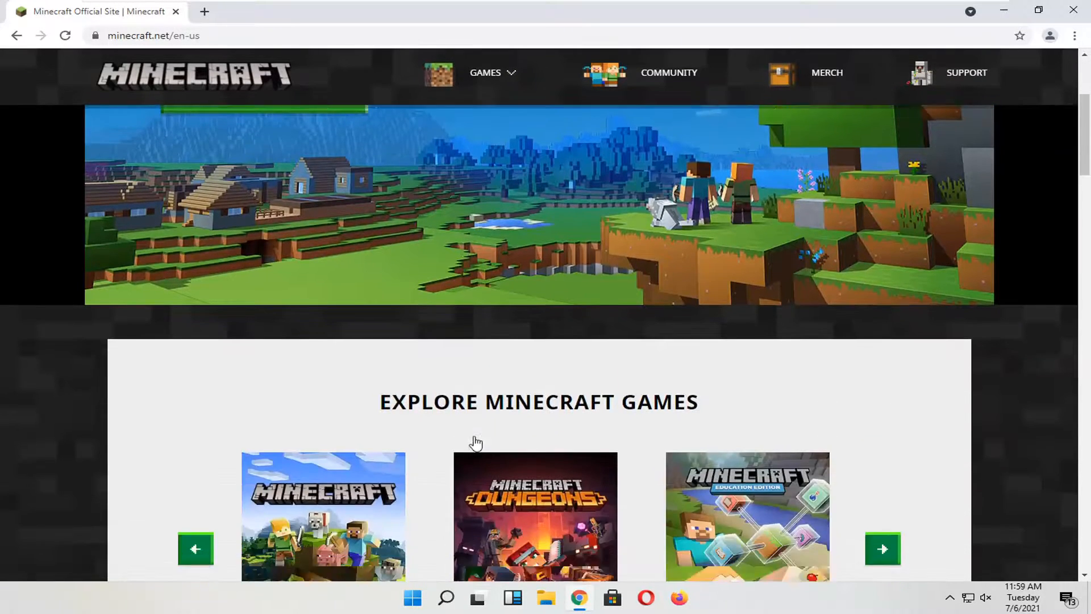
pyautogui.click(485, 73)
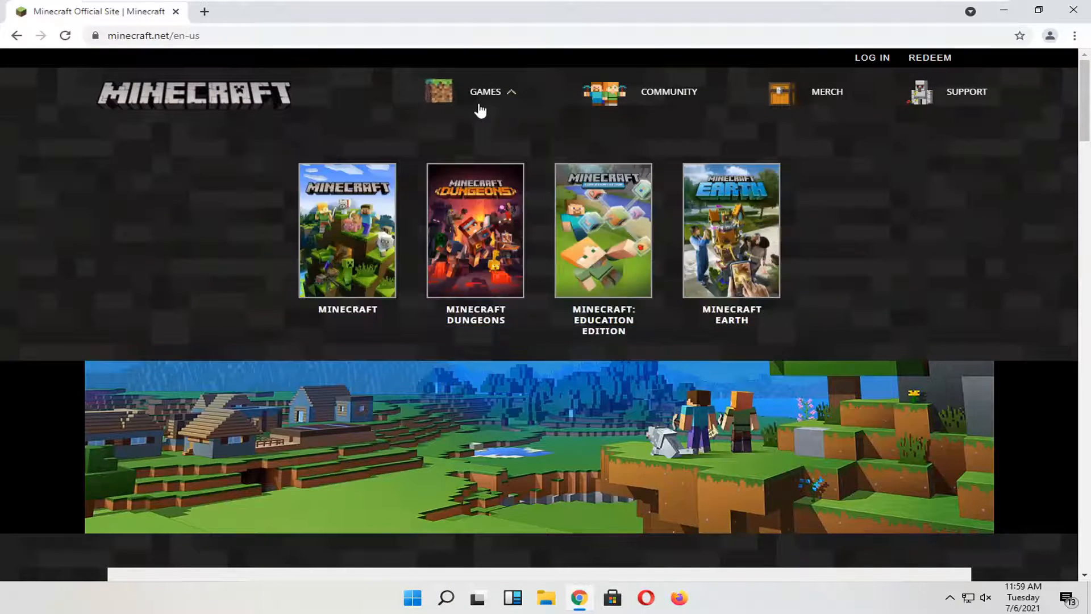
pyautogui.click(346, 229)
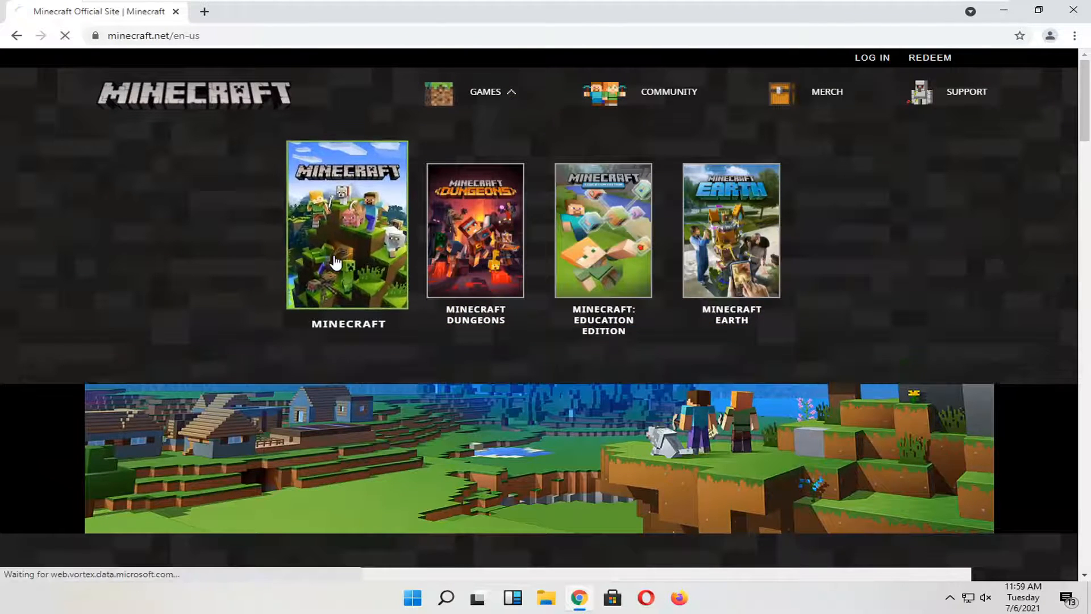
pyautogui.click(346, 224)
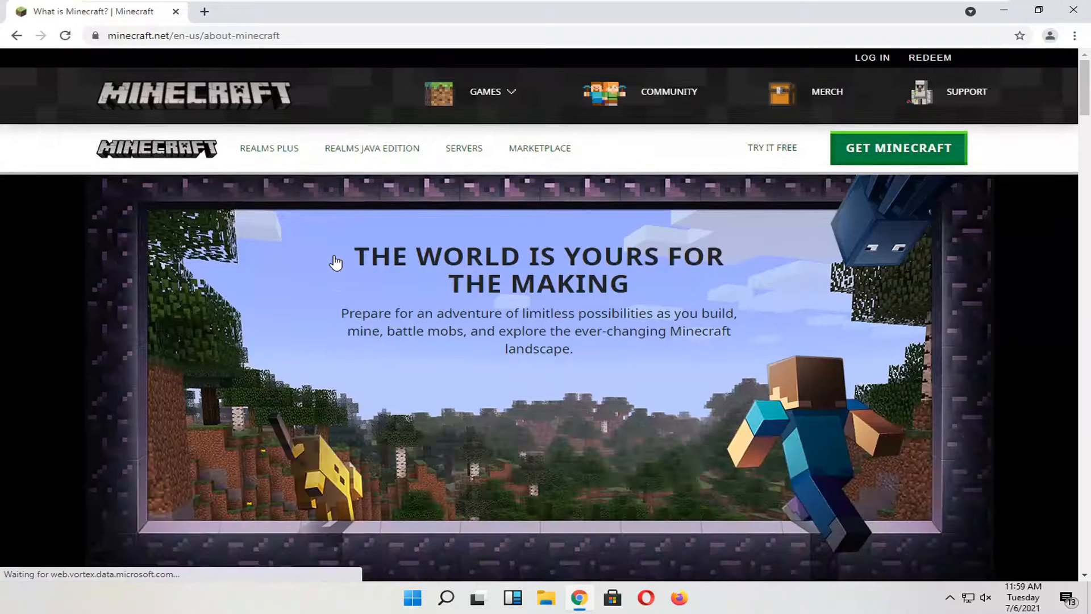
pyautogui.moveTo(771, 148)
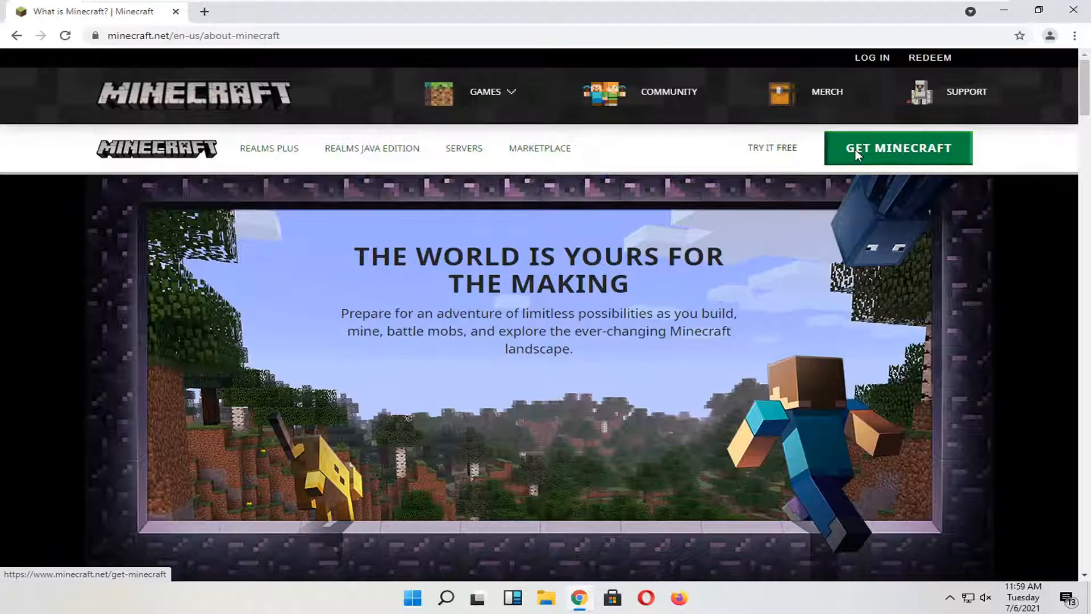
pyautogui.click(896, 147)
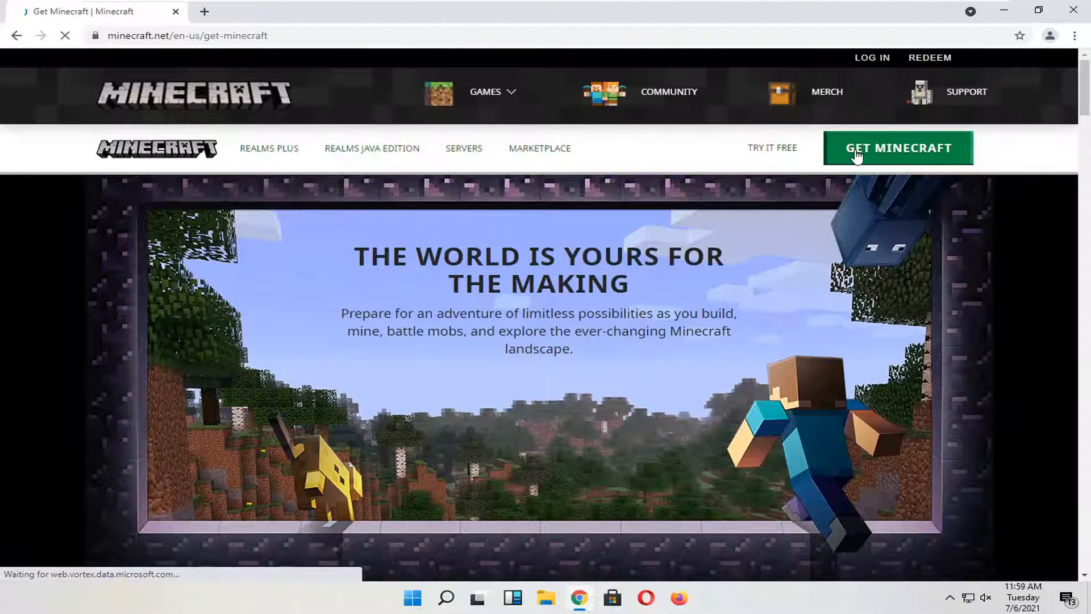
pyautogui.click(898, 148)
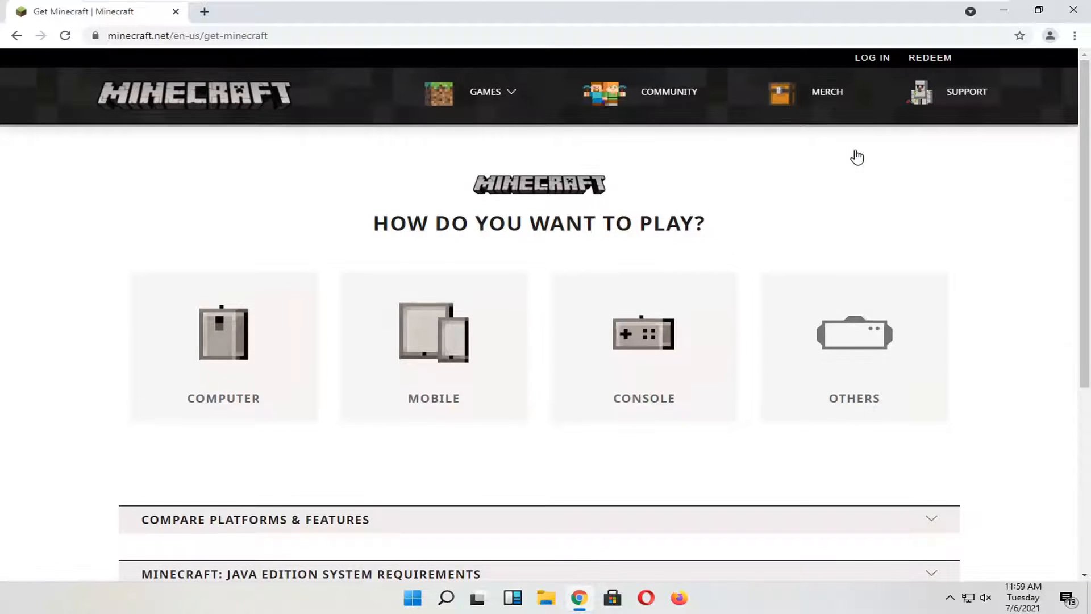
pyautogui.scroll(-3)
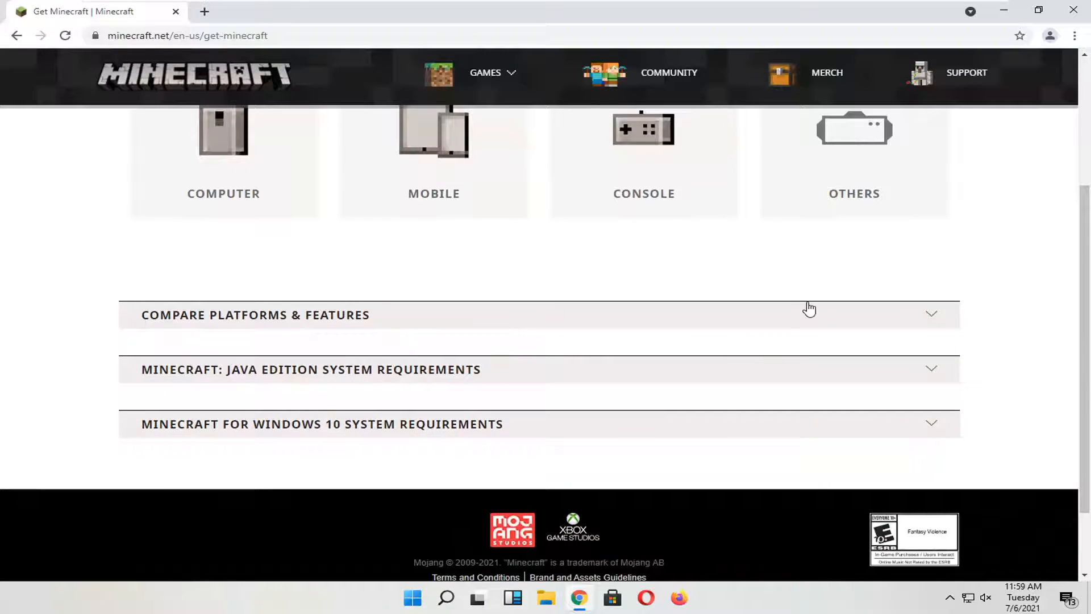
pyautogui.click(255, 314)
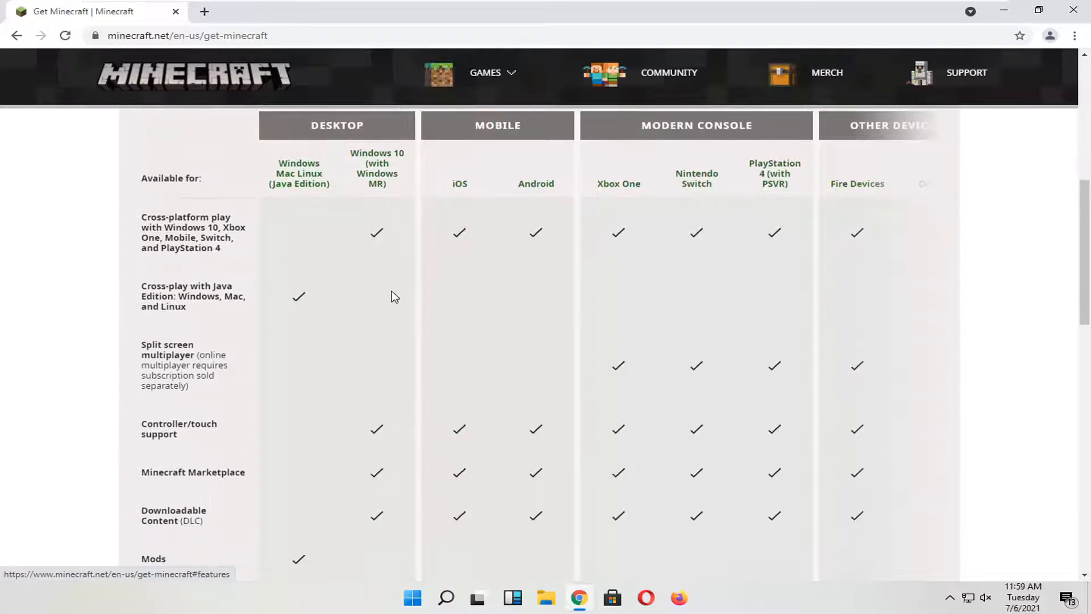
pyautogui.scroll(3)
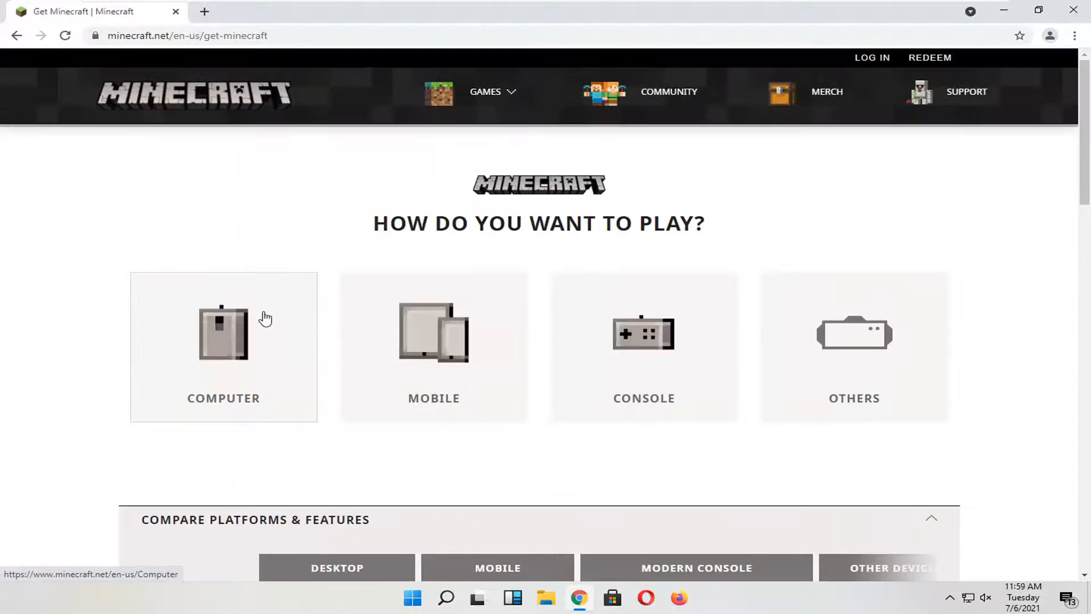
pyautogui.scroll(-3)
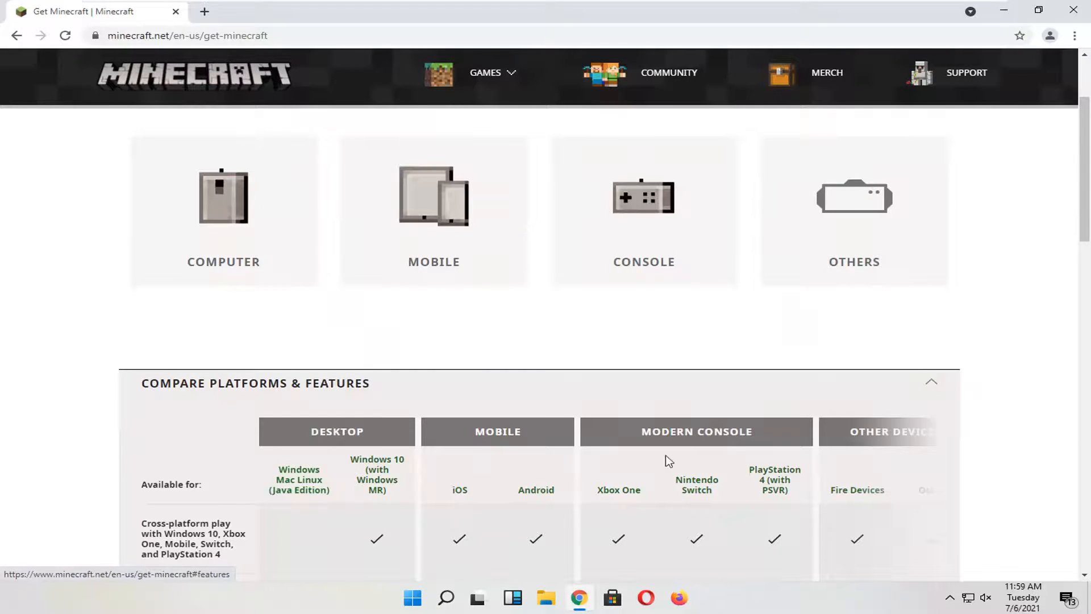
pyautogui.click(484, 72)
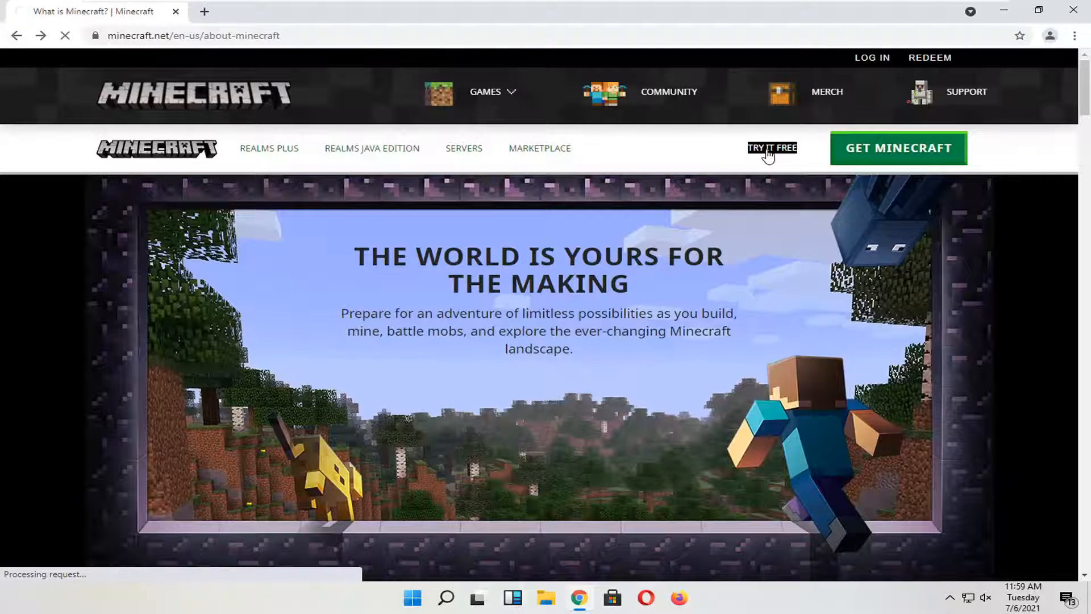
# Step: Open TRY IT FREE and scroll to Java Edition for Windows' DOWNLOAD NOW button
pyautogui.click(771, 147)
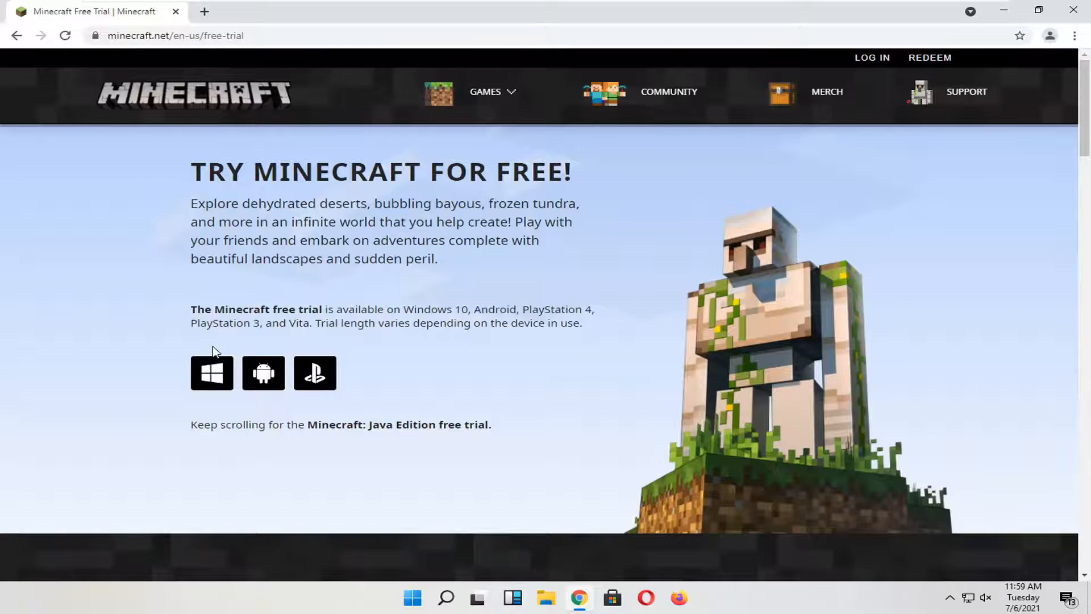
pyautogui.scroll(-3)
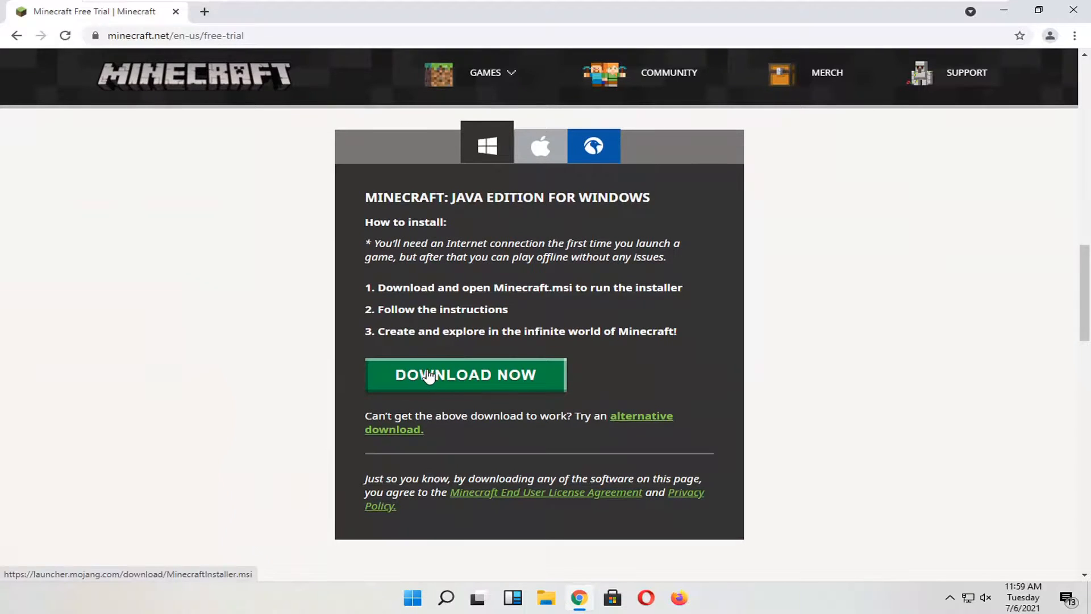
pyautogui.moveTo(465, 324)
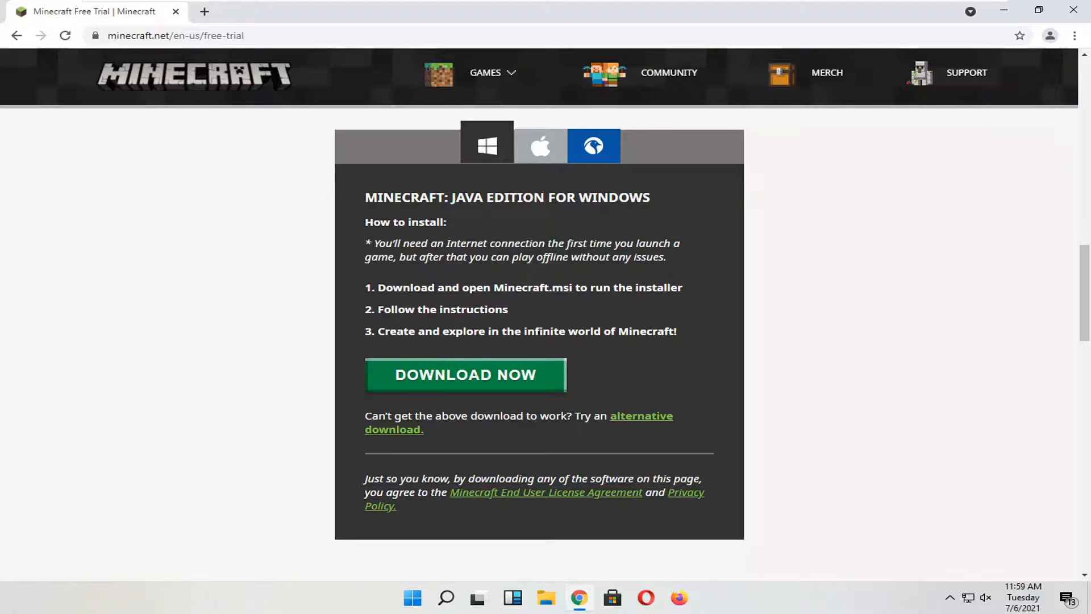
pyautogui.moveTo(286, 409)
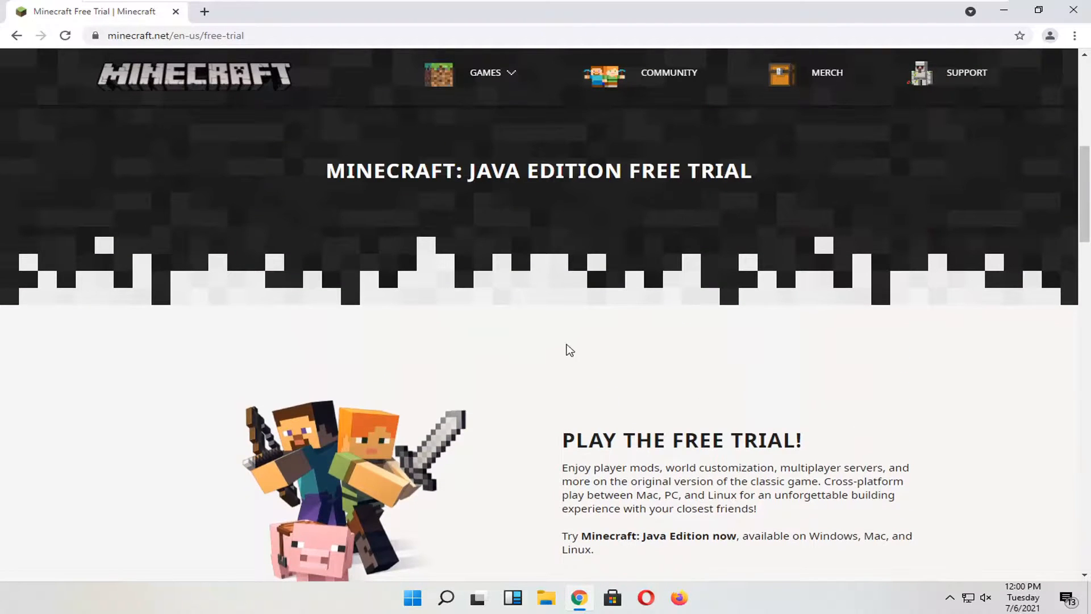
pyautogui.scroll(-3)
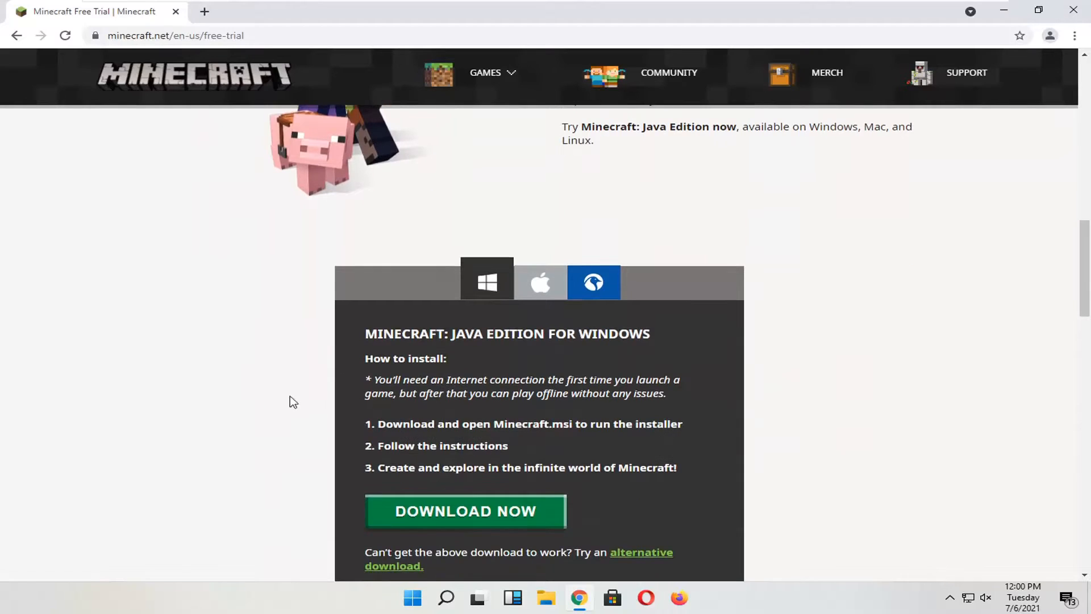
pyautogui.scroll(-3)
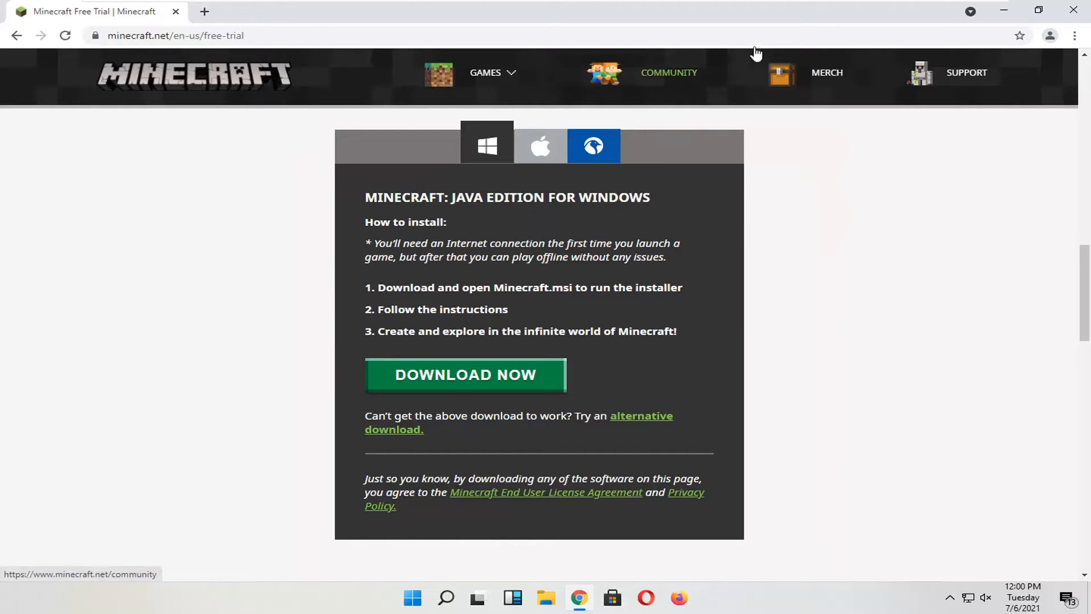